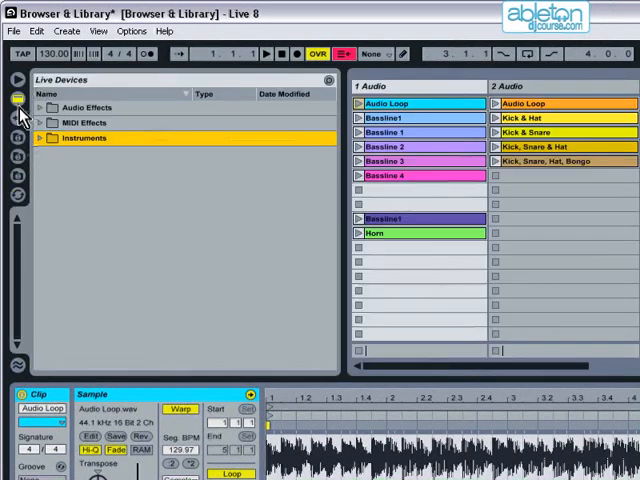
Step: Look through the Desktop's Breaks & Bassline sample folder, then return to the Live Devices library
click(17, 112)
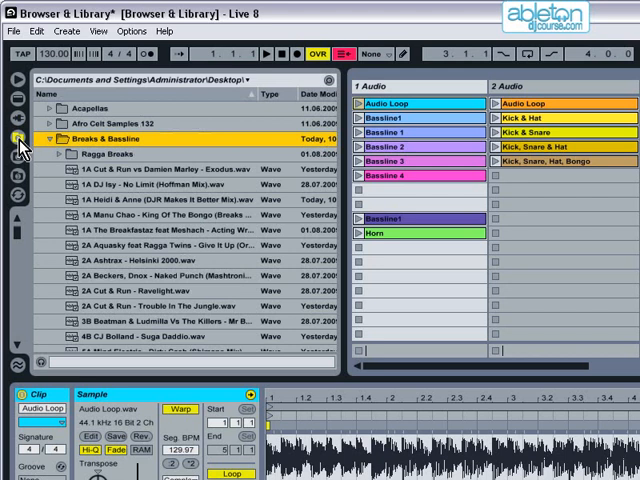
click(17, 84)
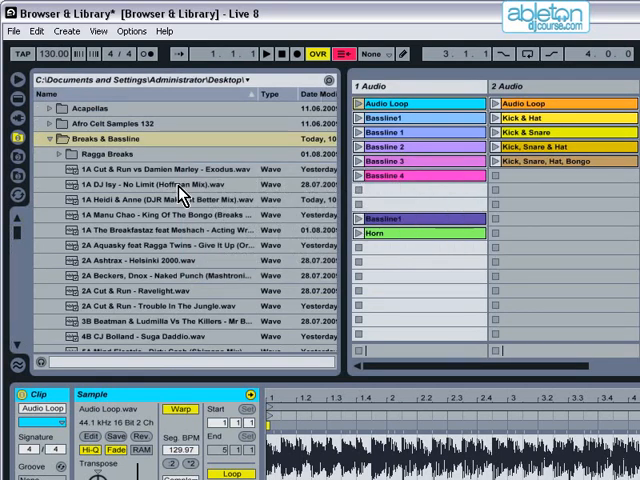
mouse_move(348, 217)
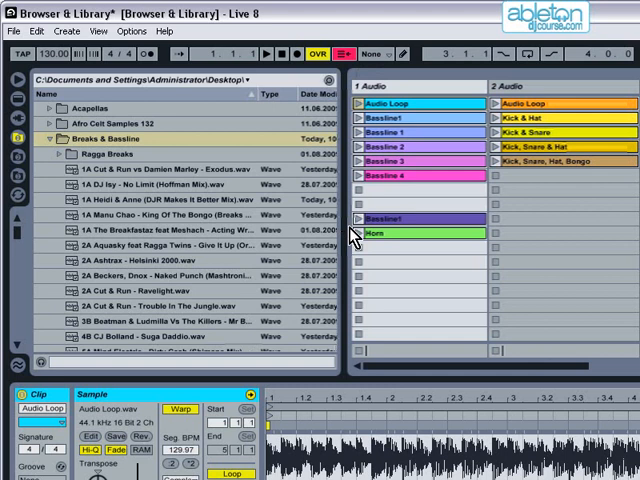
click(17, 120)
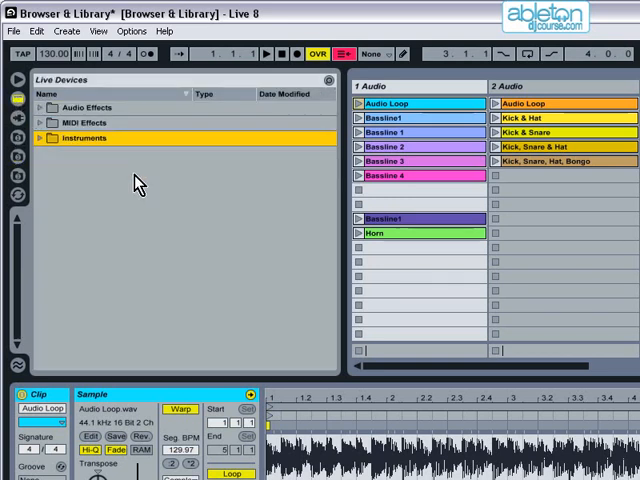
Step: Open and close MIDI Effects and Instruments, then expand Audio Effects and scroll its list
click(40, 107)
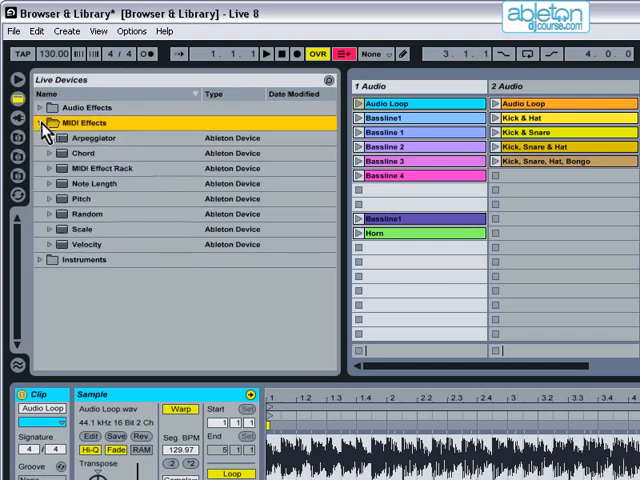
click(38, 137)
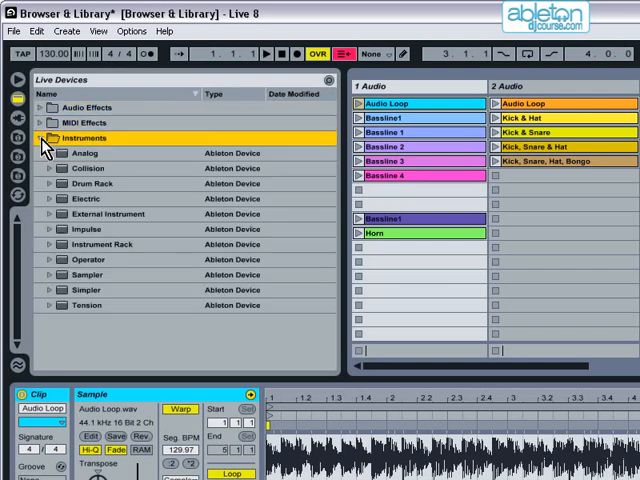
click(42, 137)
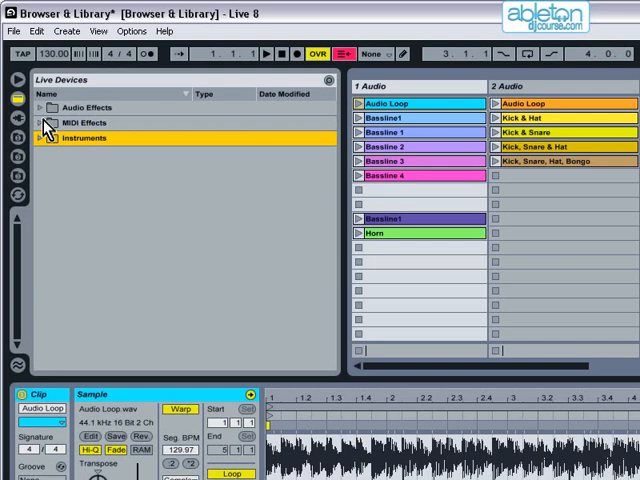
click(48, 107)
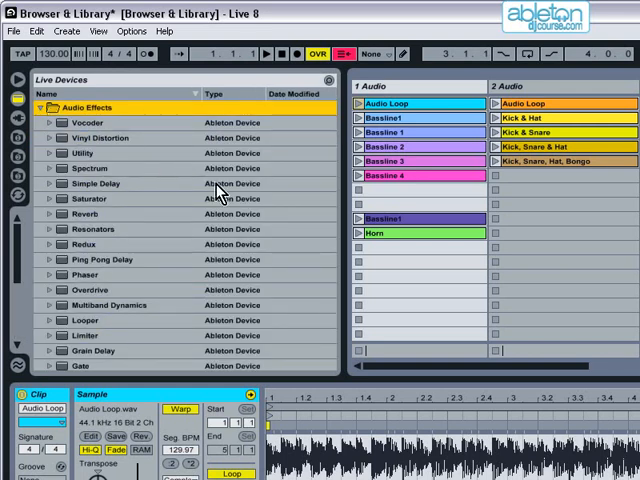
scroll(down, 3)
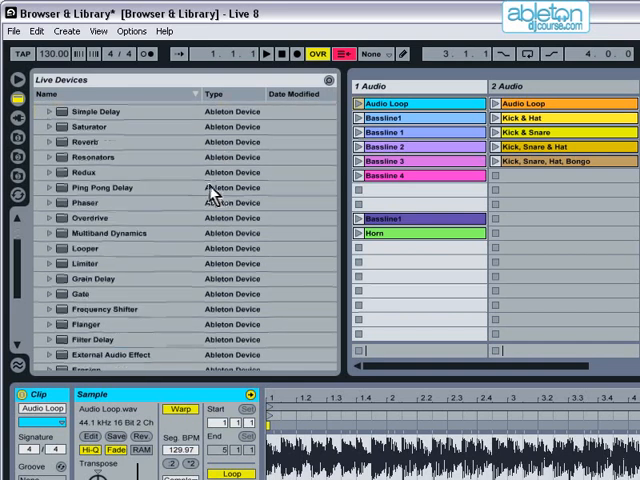
scroll(down, 3)
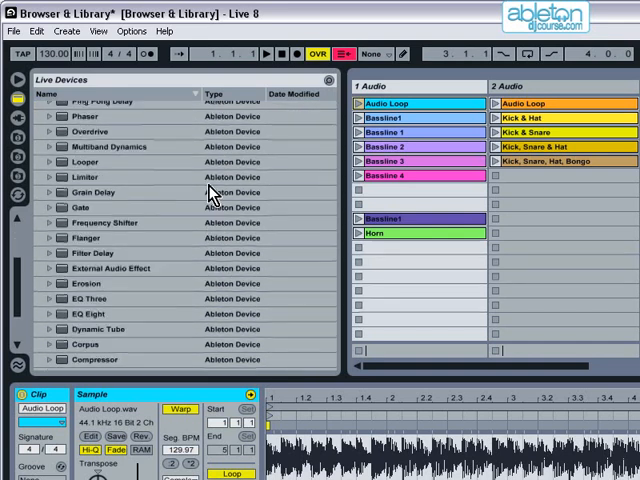
scroll(down, 3)
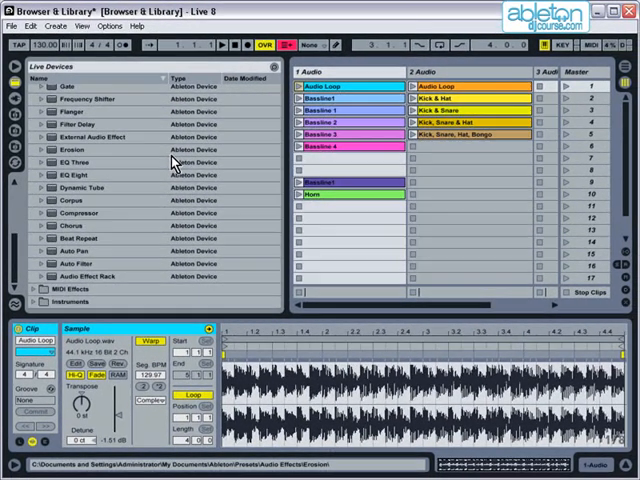
Step: Select the 2 Audio track and load Beat Repeat from Audio Effects onto it
click(75, 251)
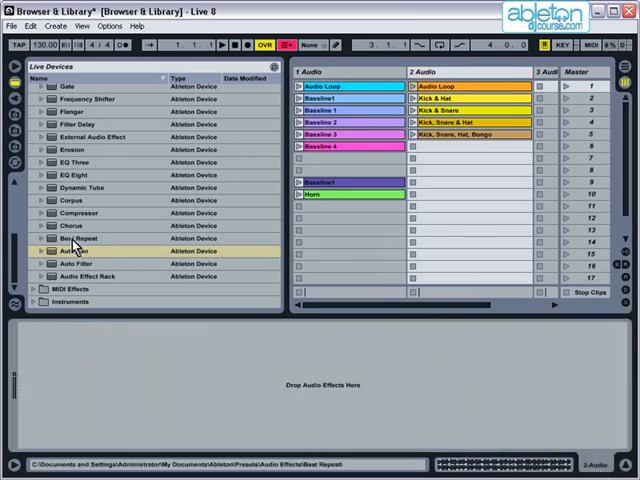
click(80, 238)
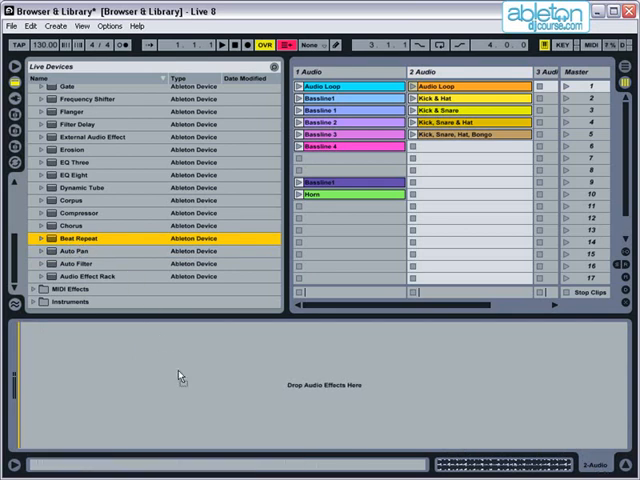
double_click(80, 238)
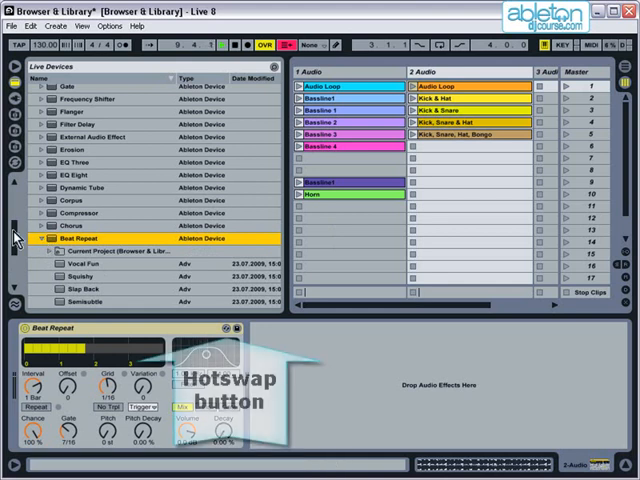
Step: Hot-swap Beat Repeat presets, trying Chopping Block before settling on Squishy
scroll(down, 3)
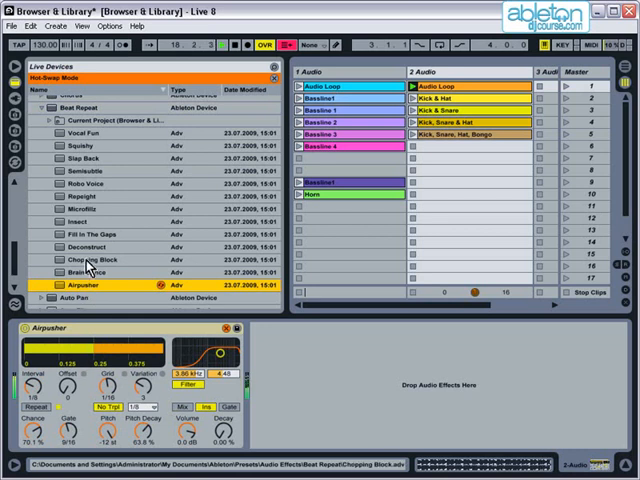
click(88, 259)
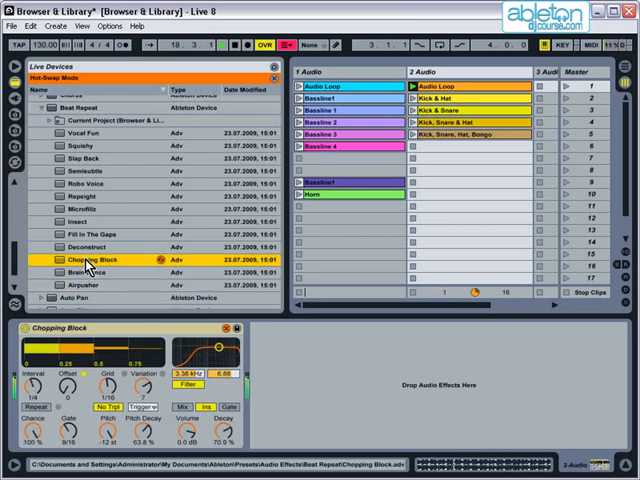
click(85, 147)
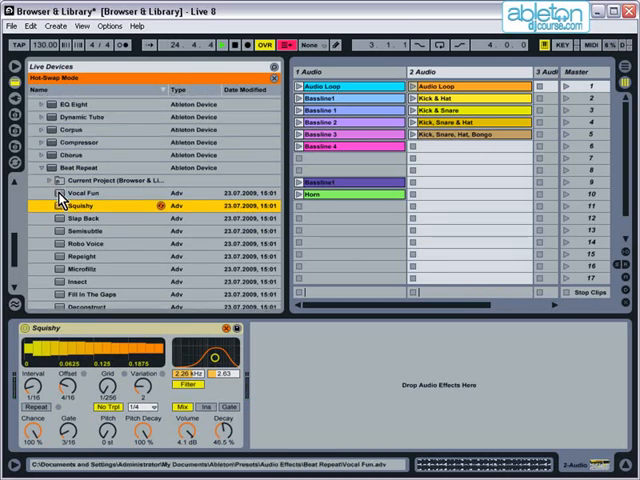
click(47, 176)
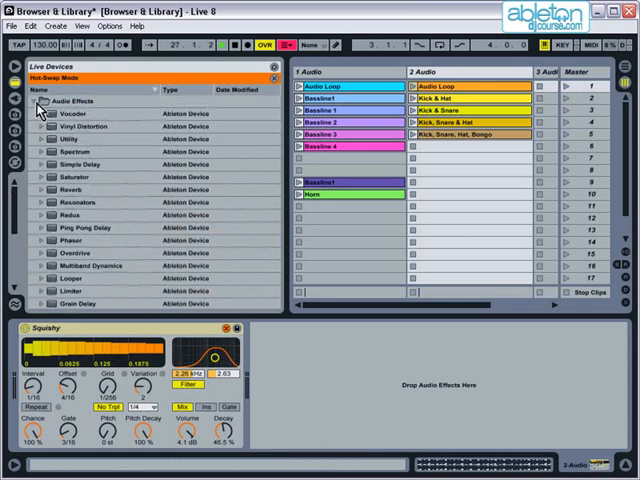
Step: Collapse Audio Effects, open and close Instruments, then switch to the Plug-In Devices browser
click(60, 113)
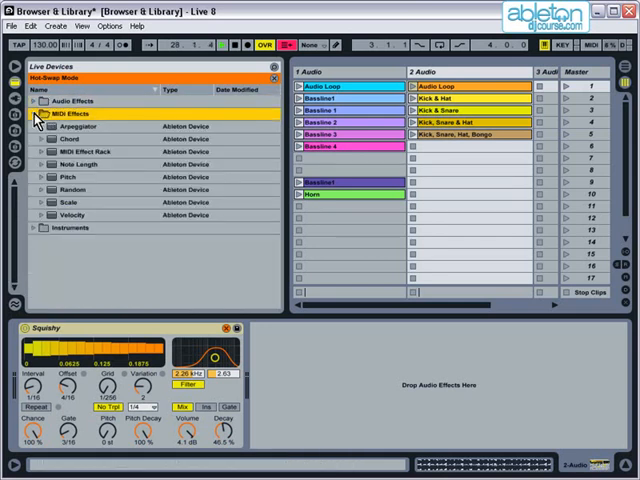
click(37, 126)
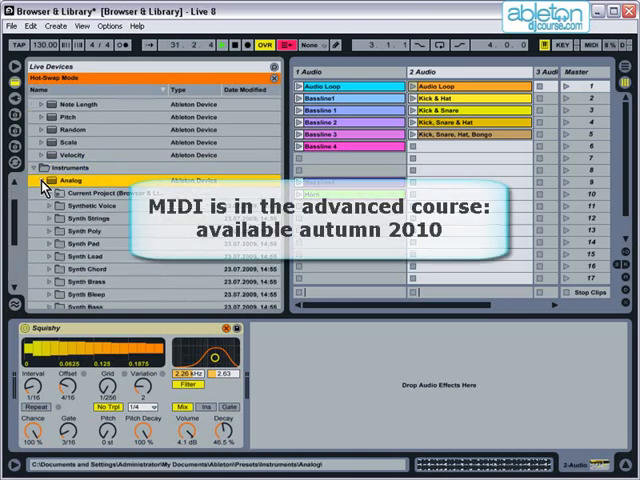
click(46, 181)
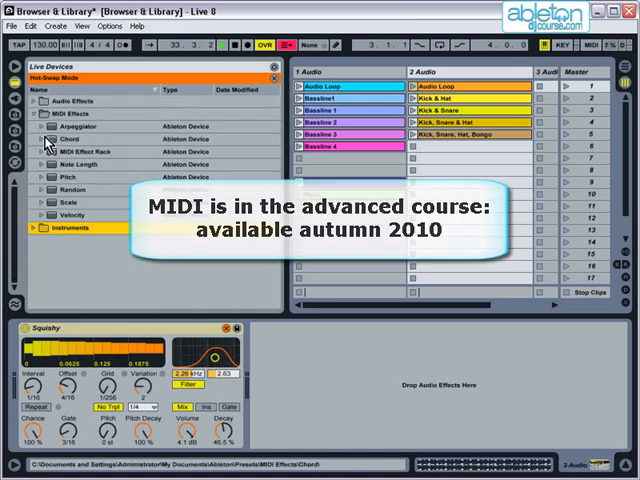
click(38, 112)
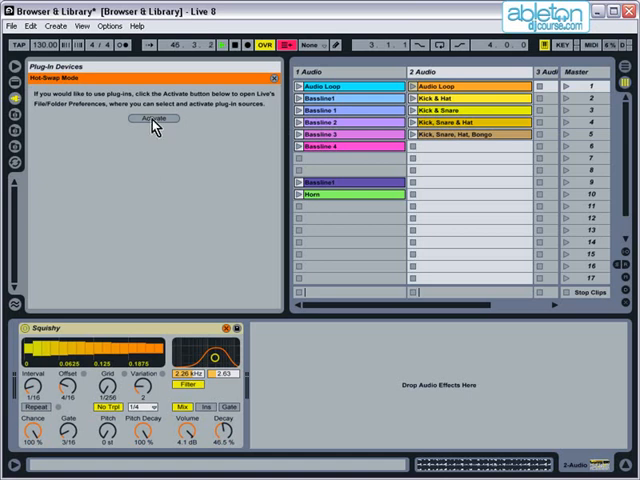
Step: Enable the custom VST plug-in folder at C:\Program Files\Steinberg\VstPlugins and close Preferences
click(153, 118)
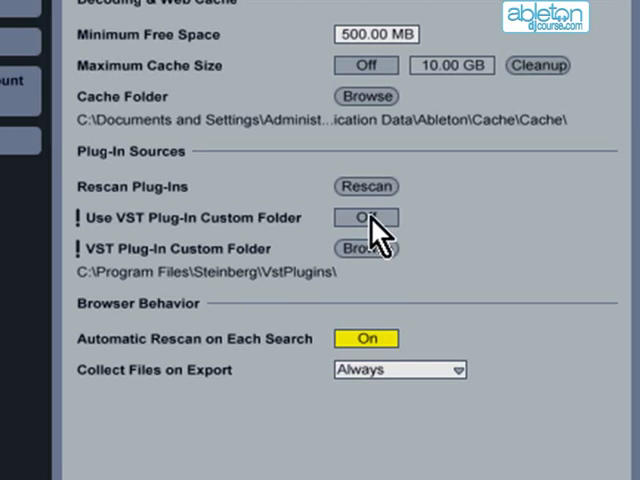
click(366, 217)
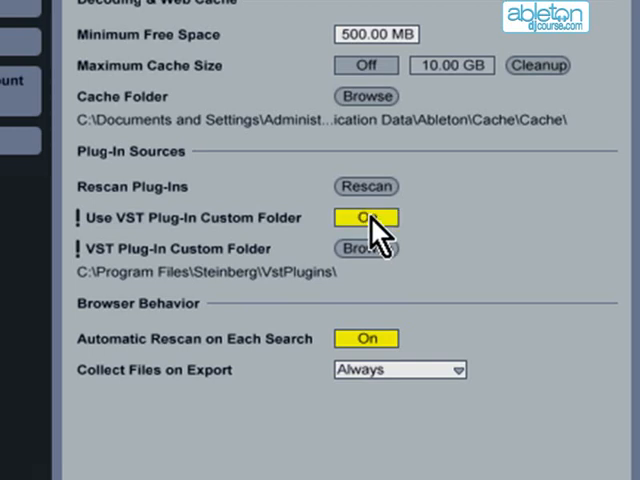
click(364, 249)
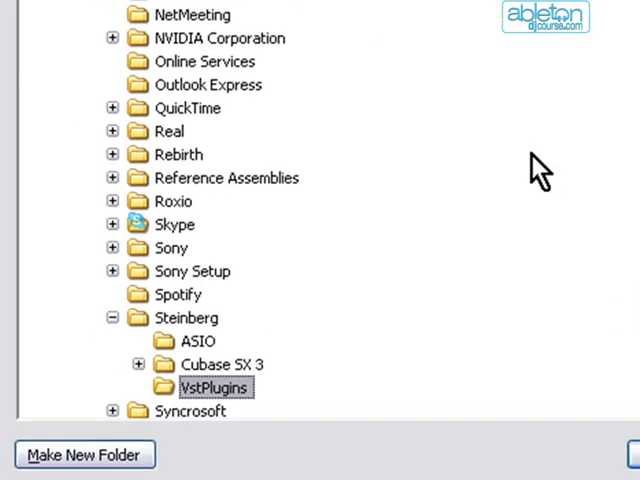
mouse_move(187, 318)
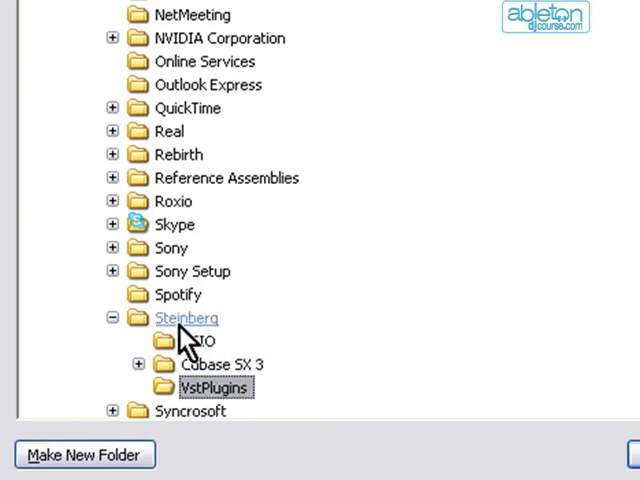
mouse_move(270, 397)
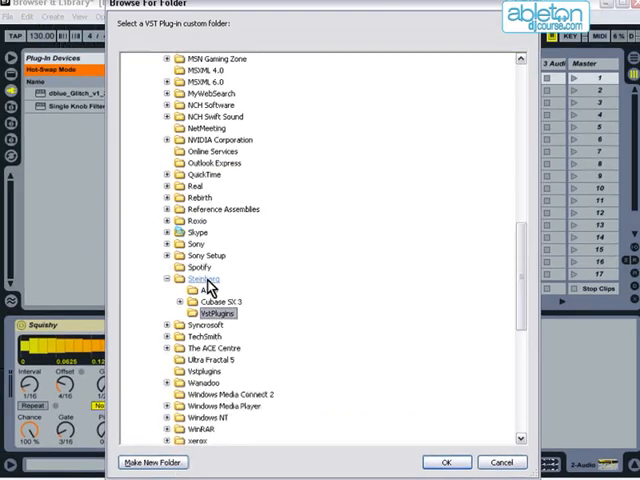
scroll(up, 3)
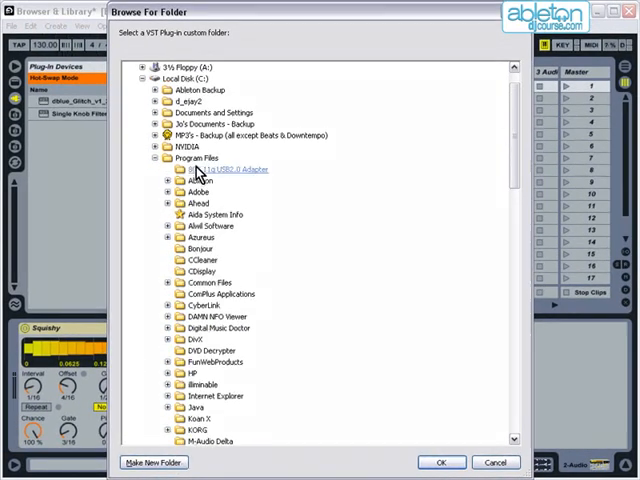
mouse_move(463, 417)
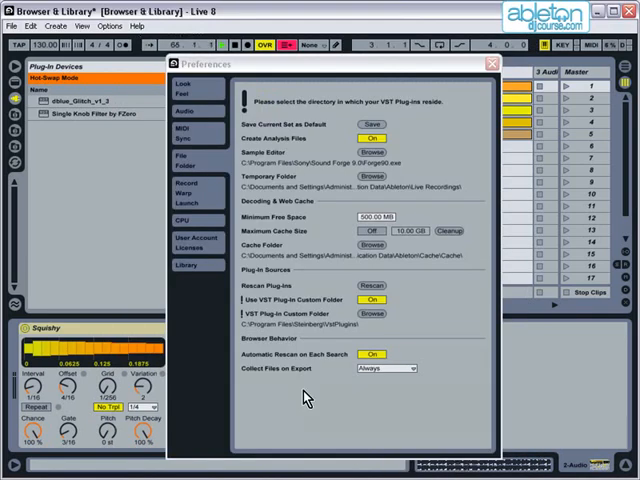
mouse_move(388, 310)
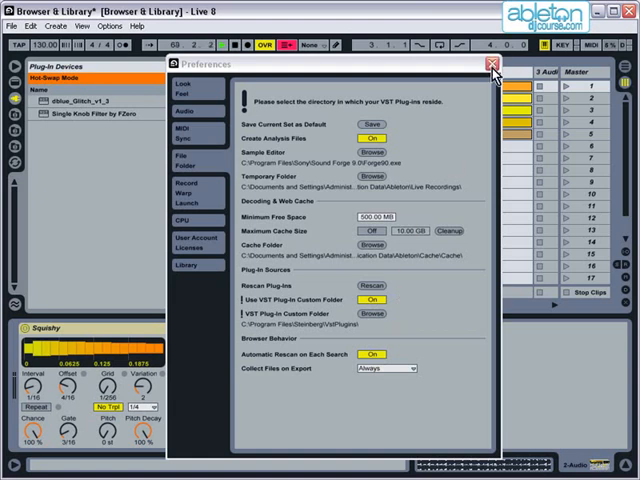
click(464, 64)
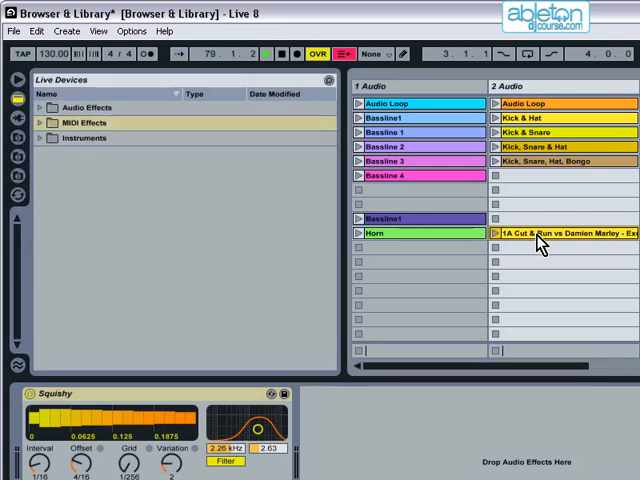
Step: In File Browser 1, open Ragga Breaks directly, then go up to Breaks & Bassline
click(16, 138)
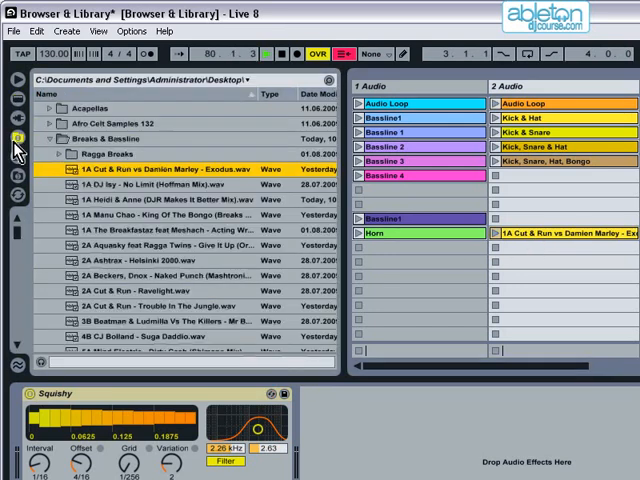
click(52, 154)
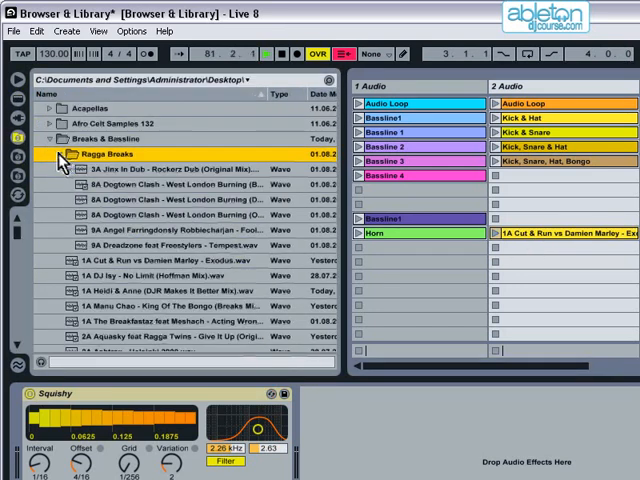
click(48, 138)
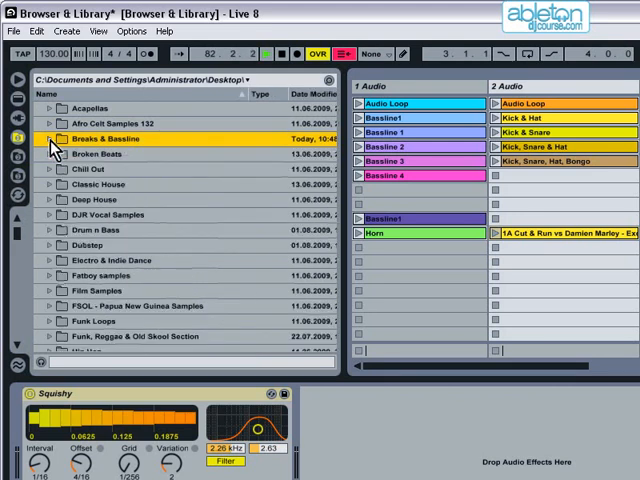
double_click(110, 138)
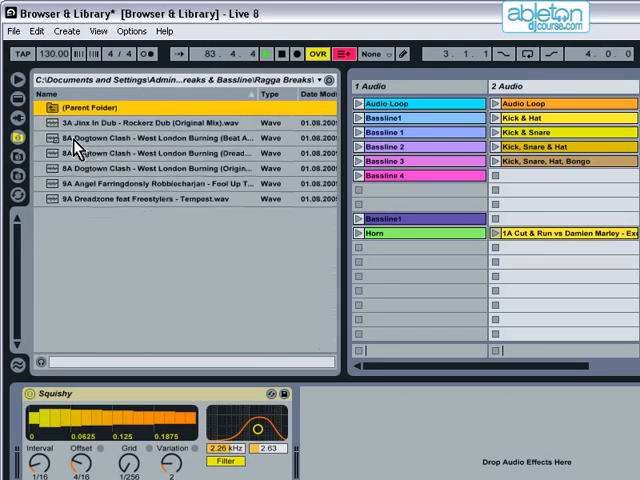
double_click(100, 122)
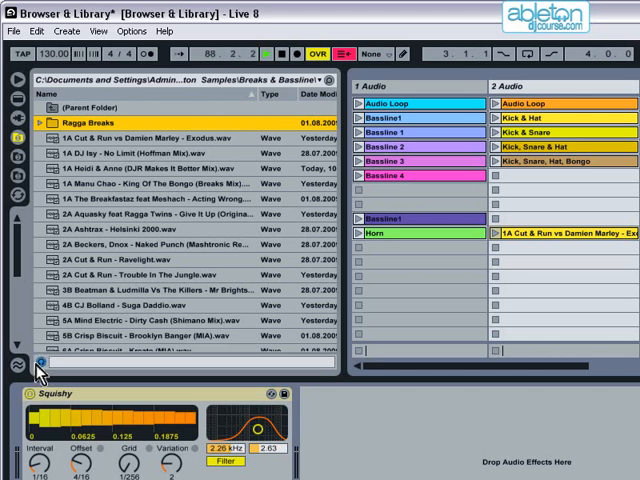
Step: Navigate a file browser to the Desktop's Audio Samples folder
click(150, 170)
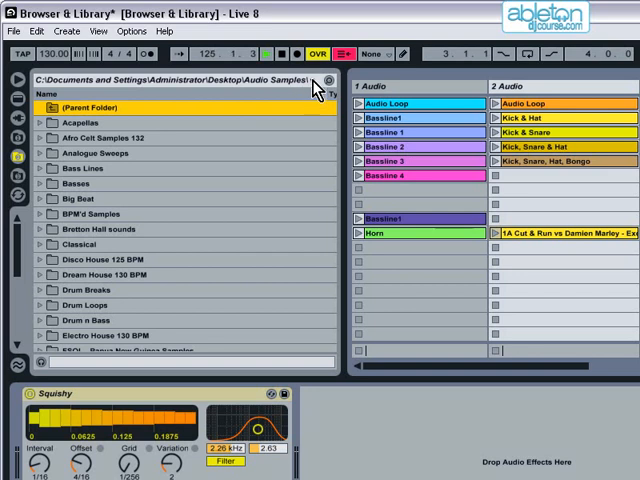
Step: Bookmark the Audio Samples folder and jump to the Library from the path drop-down
click(311, 78)
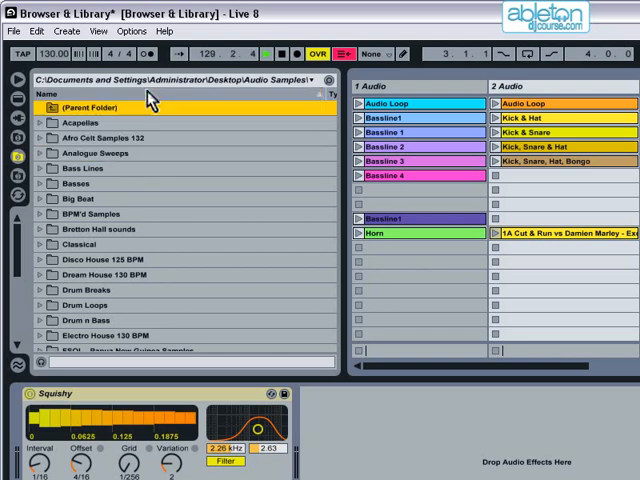
click(310, 78)
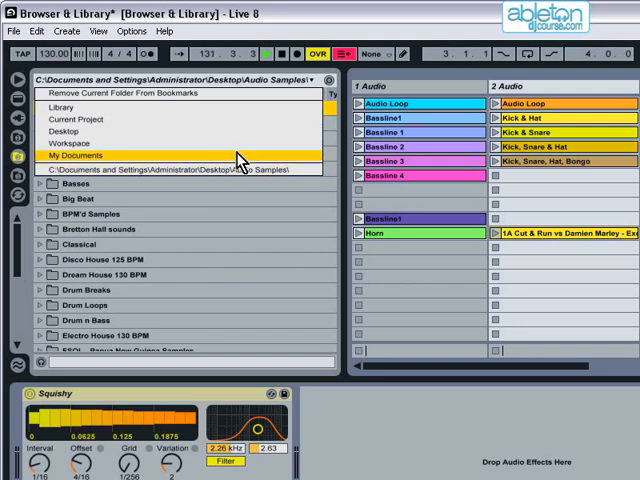
click(62, 106)
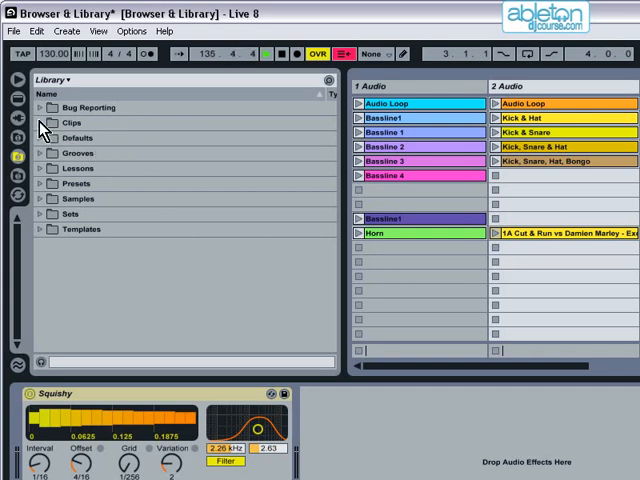
Step: Open and close Library folders from Clips to Templates, and toggle the search field
click(37, 122)
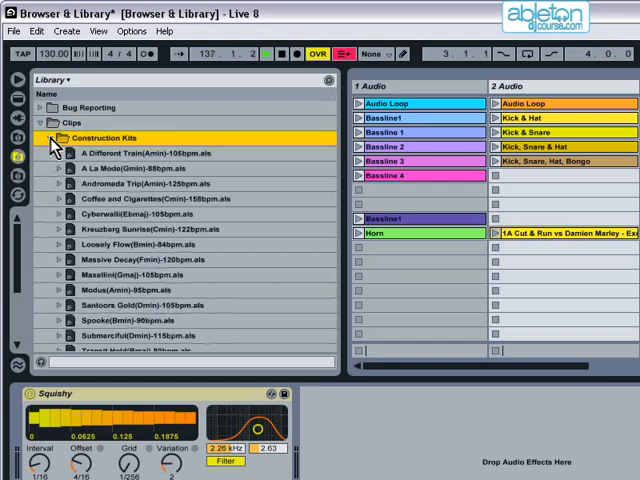
click(50, 138)
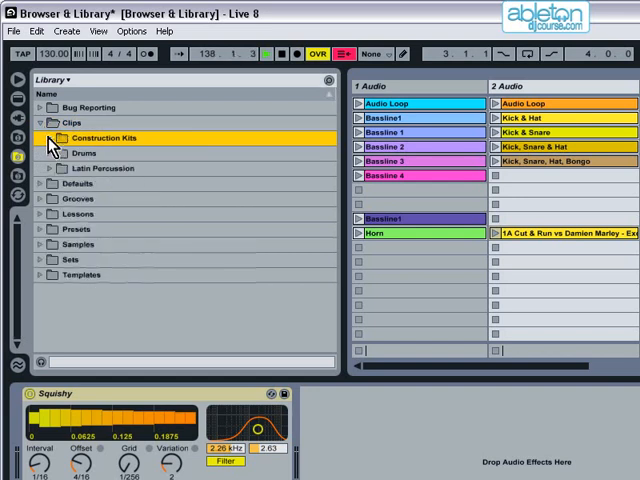
click(50, 153)
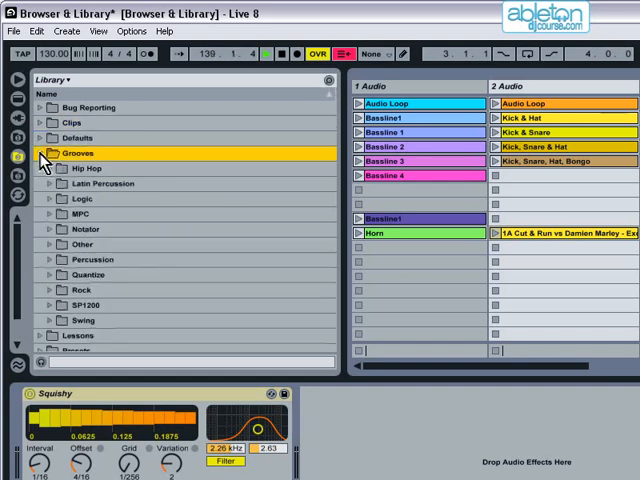
click(42, 153)
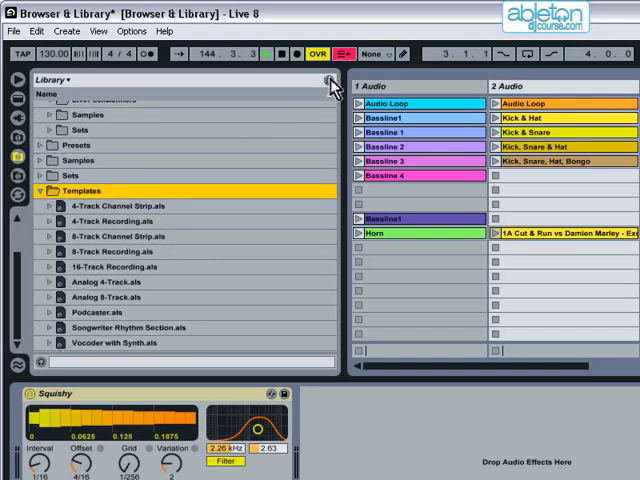
click(329, 80)
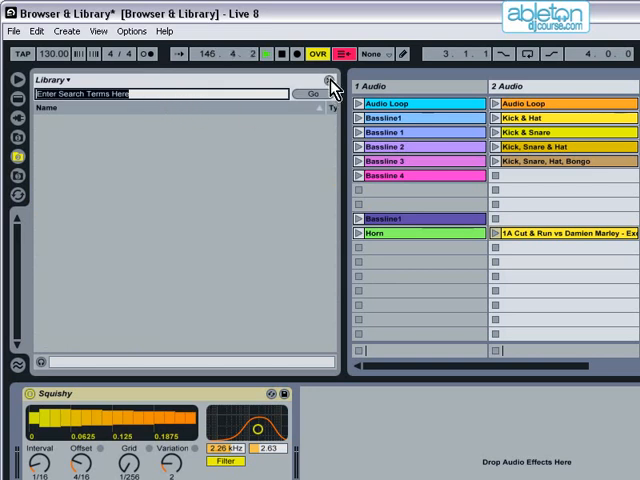
click(329, 80)
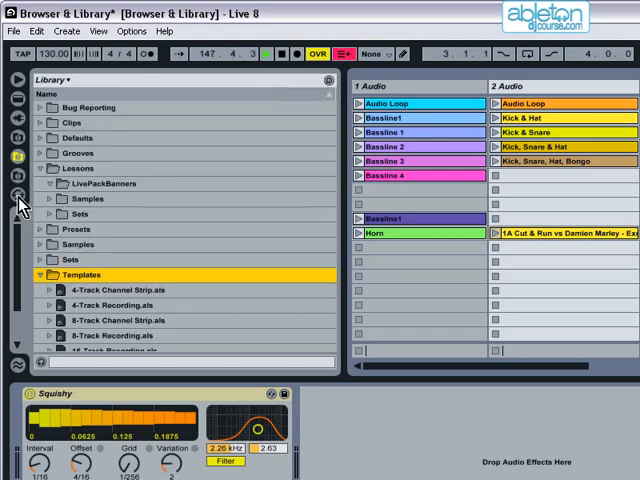